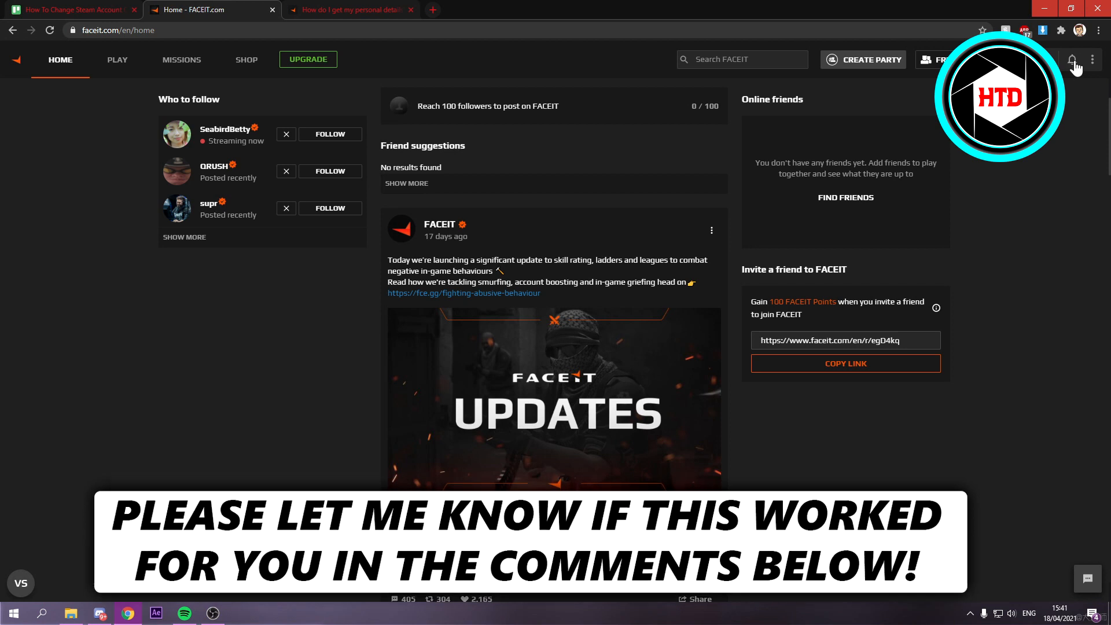
Open the three-dot account menu at the top right of the FACEIT home page
{"action": "left_click", "coordinate": [1092, 60]}
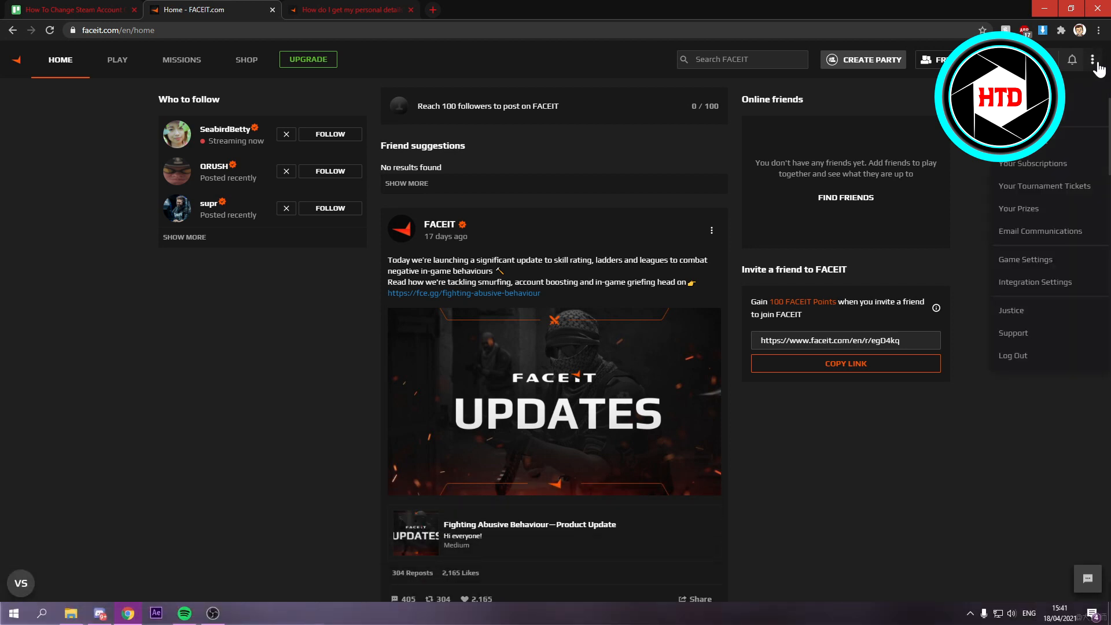
{"action": "mouse_move", "coordinate": [1045, 186]}
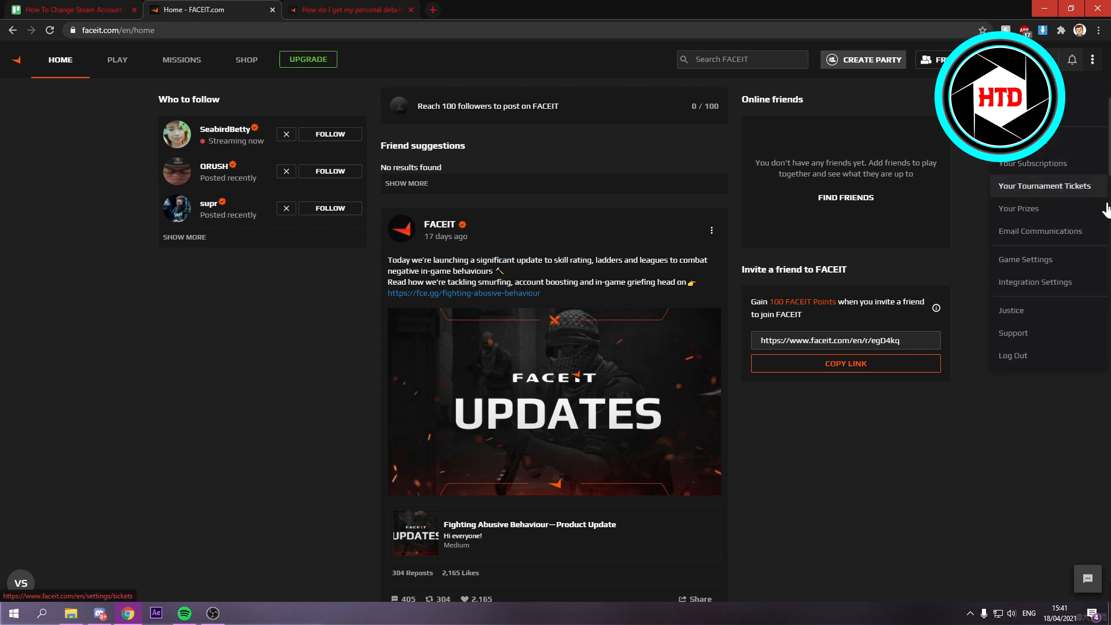
Review Integration Settings, where all social networks and platforms are not connected
{"action": "left_click", "coordinate": [1034, 282]}
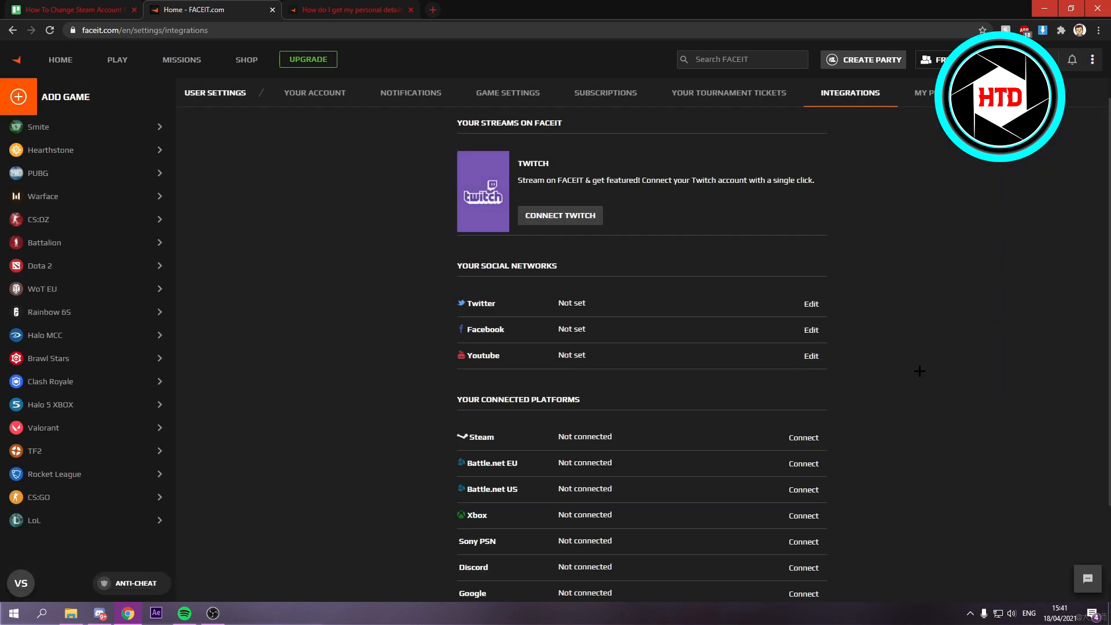
{"action": "scroll", "scroll_direction": "down", "scroll_amount": 3}
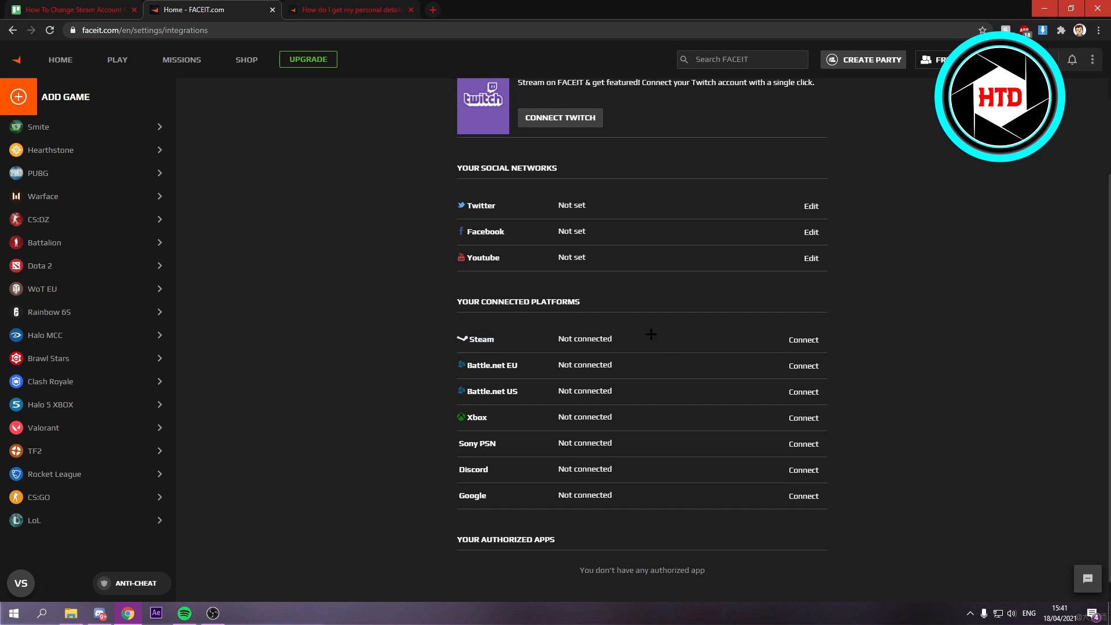
{"action": "mouse_move", "coordinate": [818, 337]}
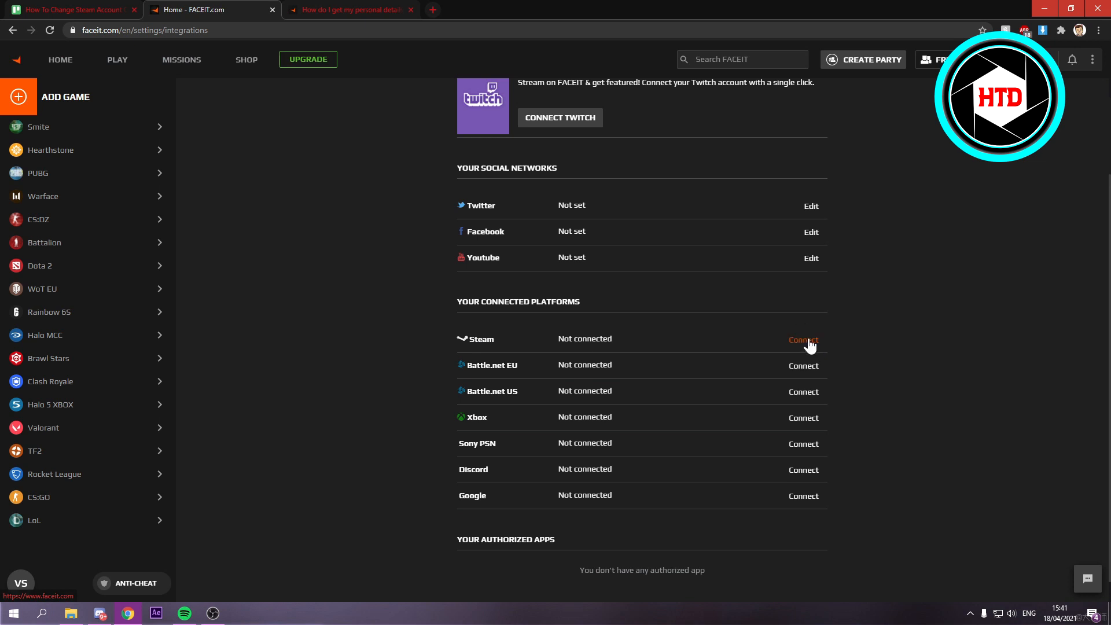
{"action": "mouse_move", "coordinate": [811, 345]}
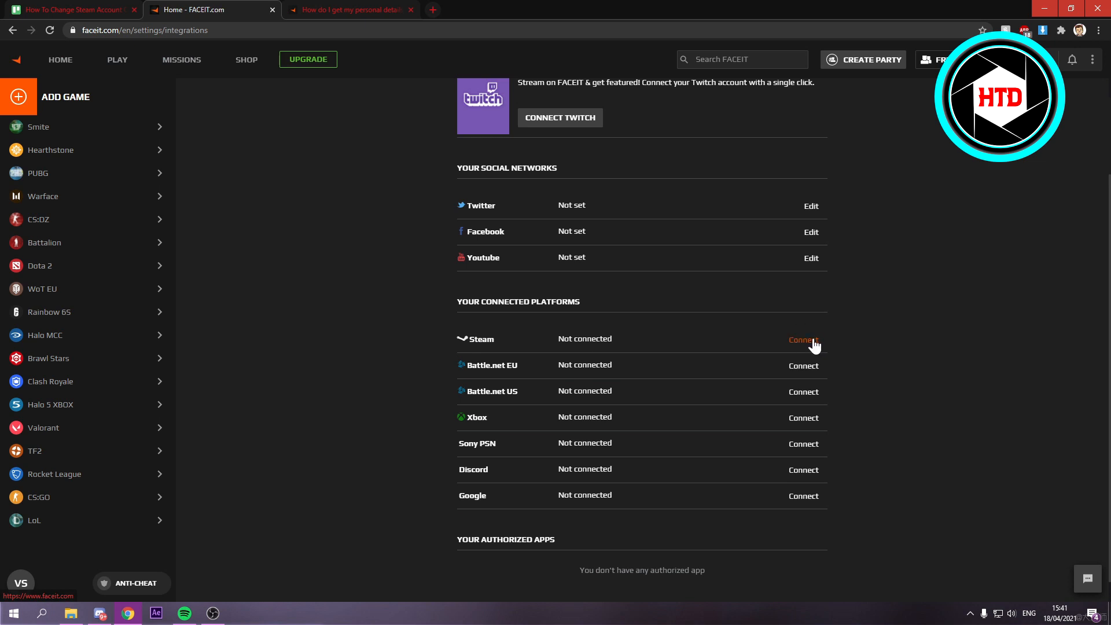
{"action": "scroll", "scroll_direction": "up", "scroll_amount": 3}
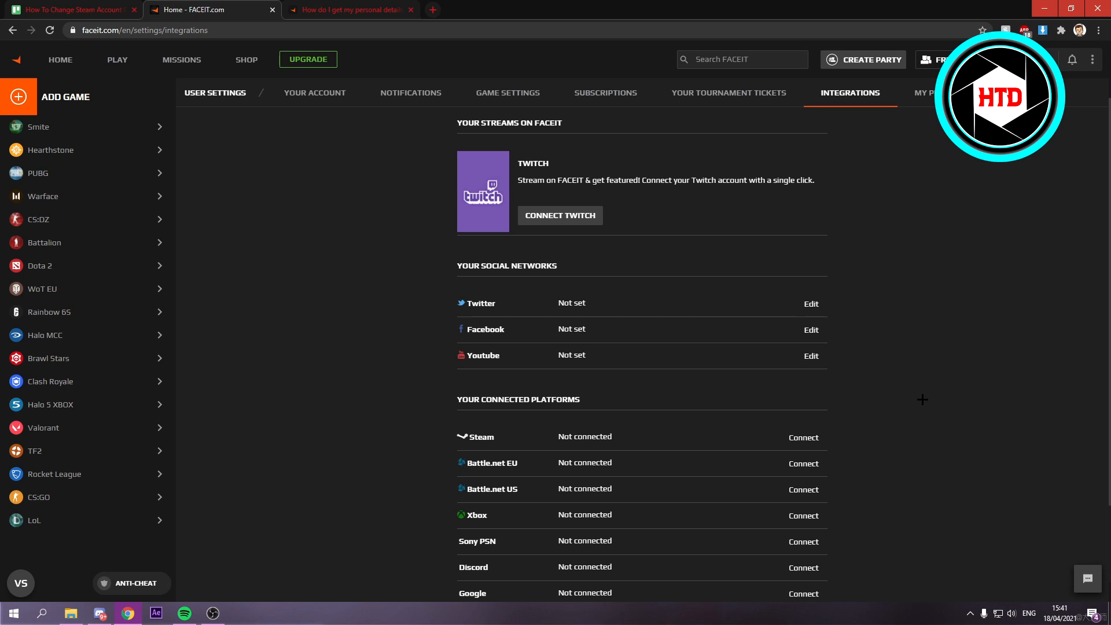
{"action": "scroll", "scroll_direction": "down", "scroll_amount": 3}
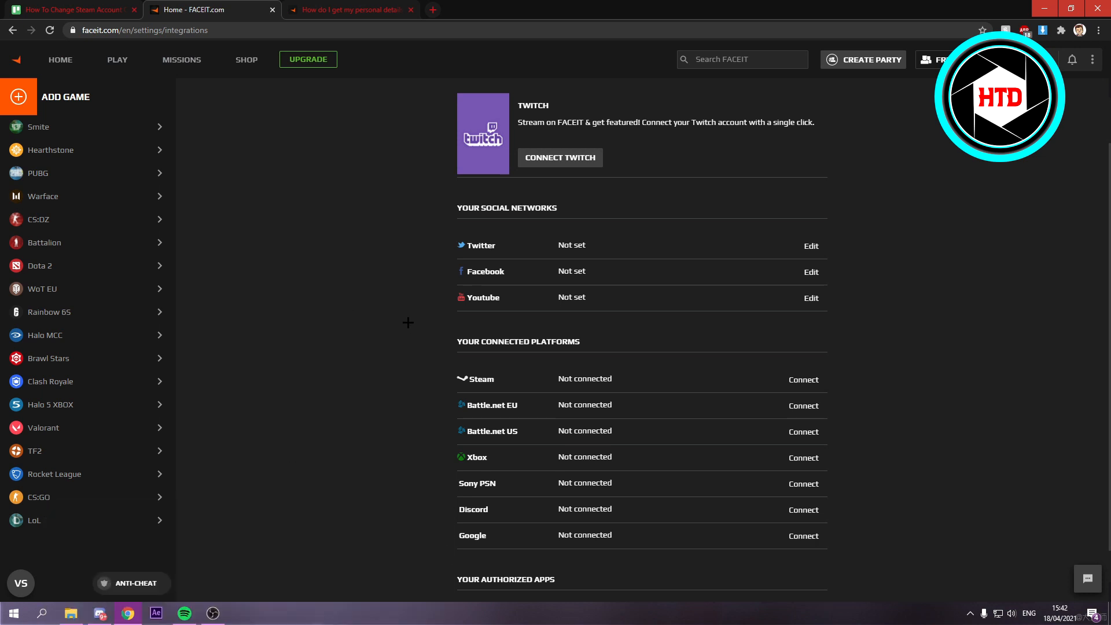
{"action": "left_click", "coordinate": [348, 9]}
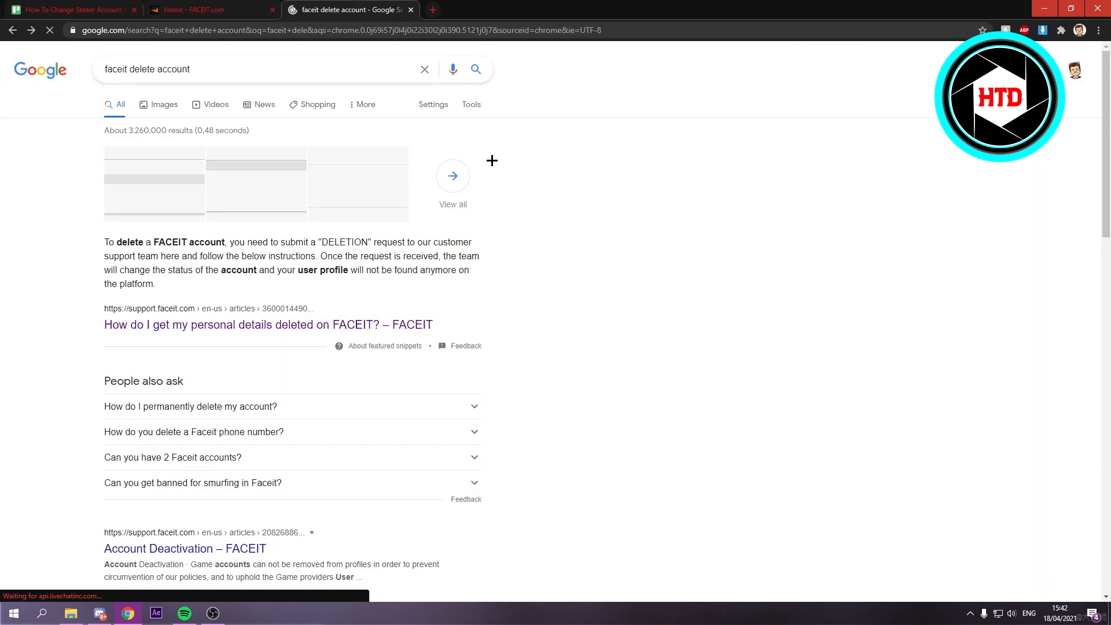
Open the 'How do I get my personal details deleted on FACEIT?' article and its linked request form
{"action": "left_click", "coordinate": [255, 69]}
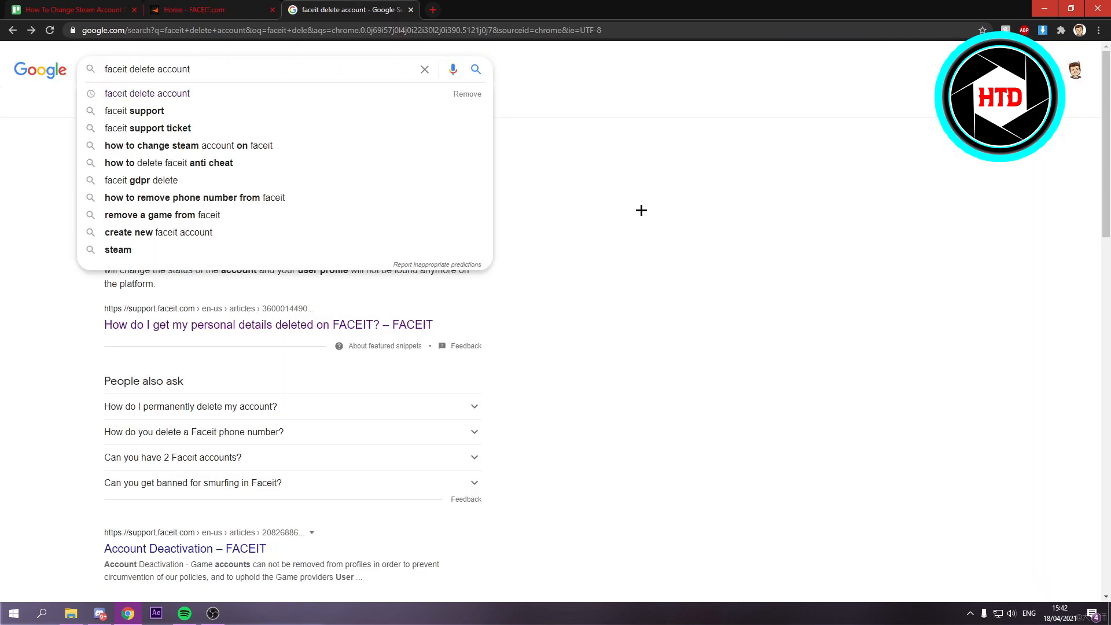
{"action": "left_click", "coordinate": [267, 324]}
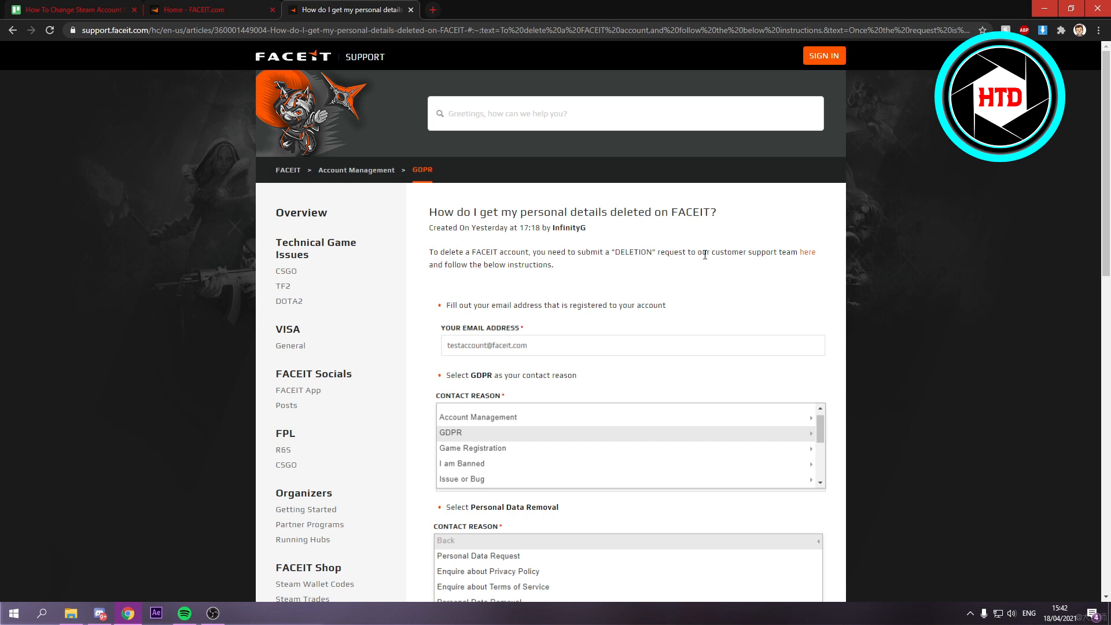
{"action": "double_click", "coordinate": [774, 252]}
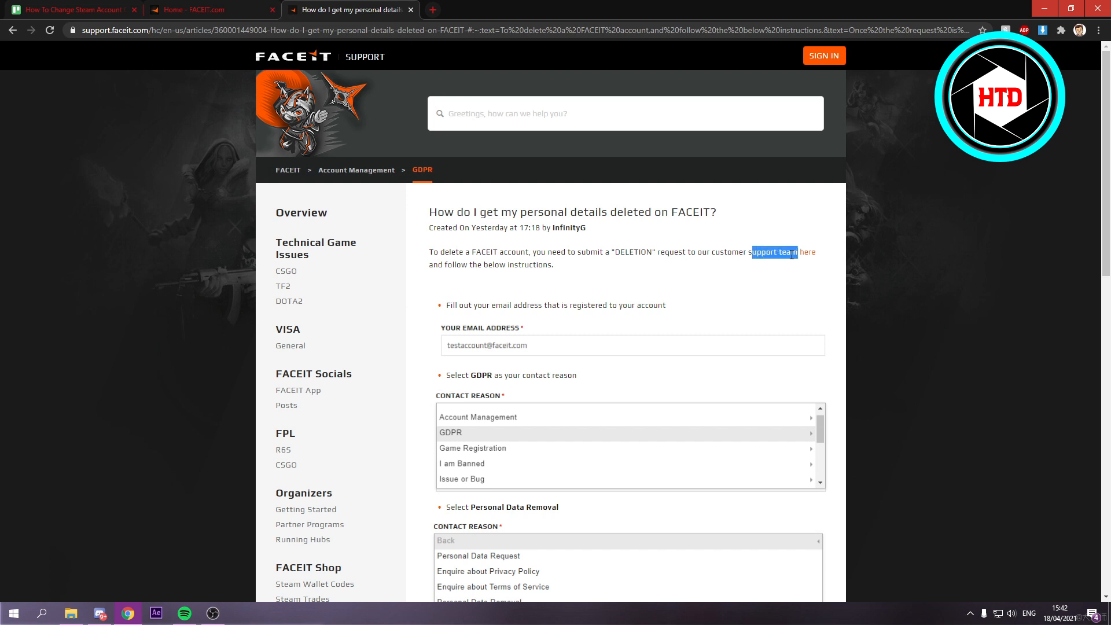
{"action": "left_click", "coordinate": [807, 252]}
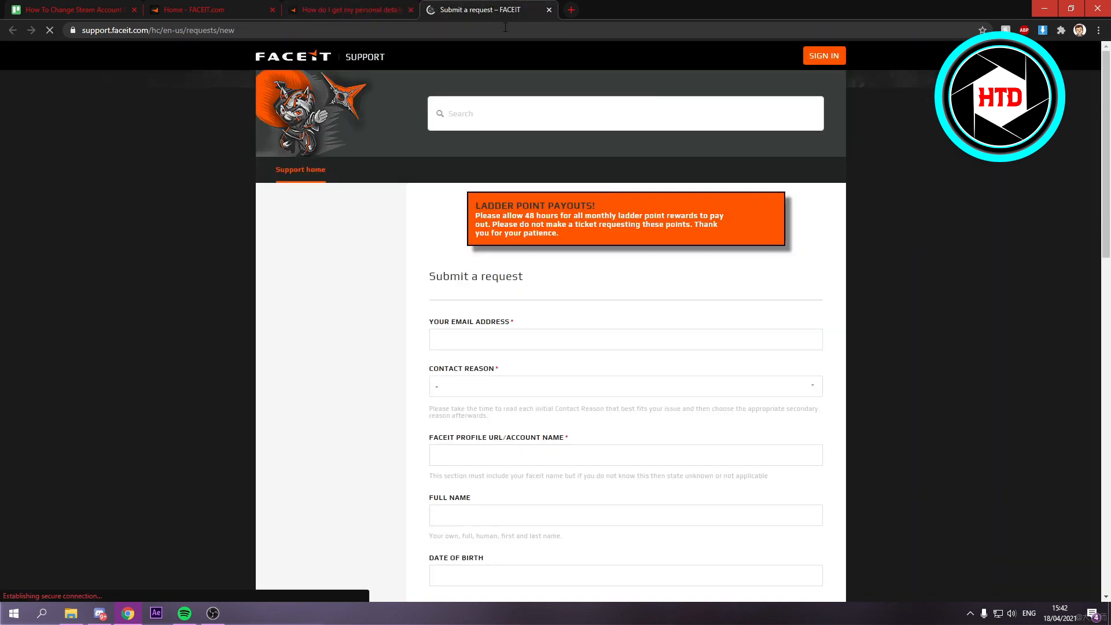
{"action": "scroll", "scroll_direction": "down", "scroll_amount": 3}
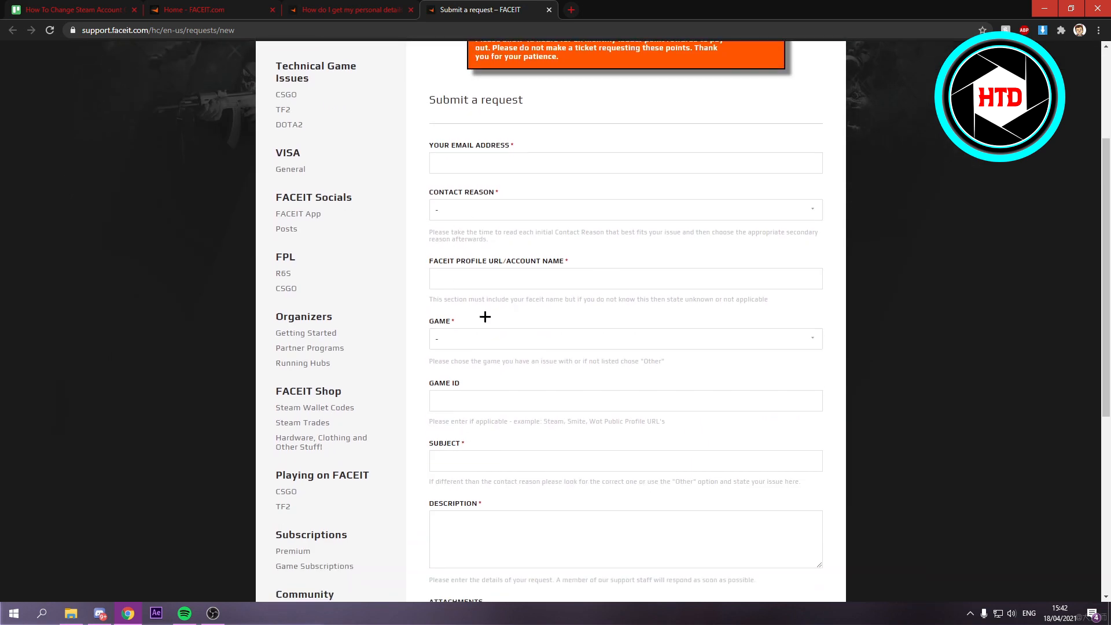
{"action": "left_click", "coordinate": [347, 9]}
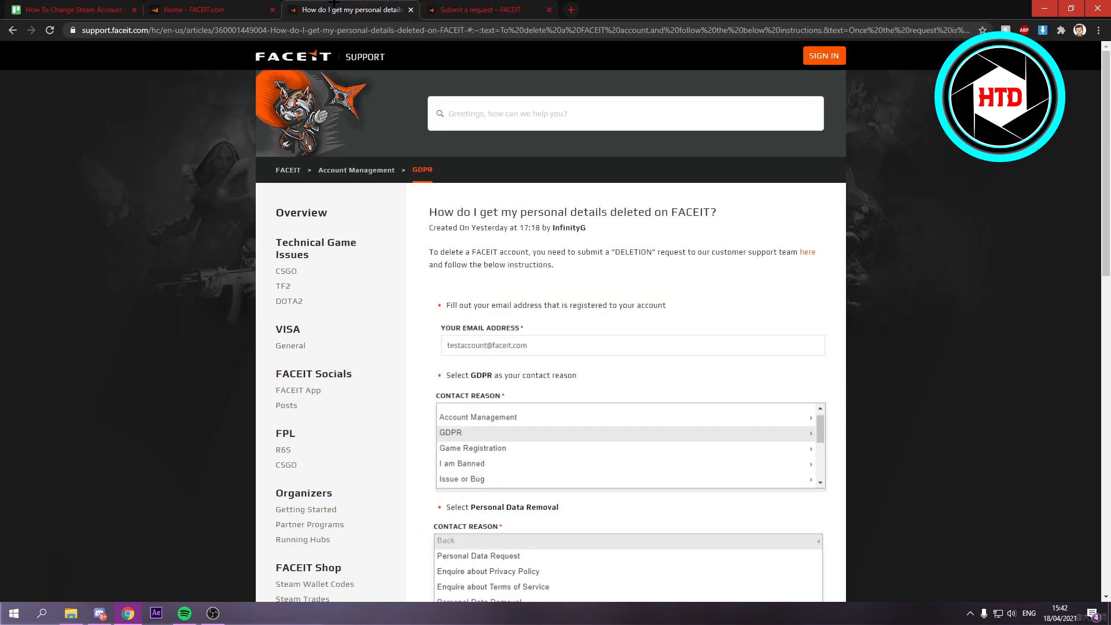
Read through the deletion article, highlighting the phone number requirement
{"action": "scroll", "scroll_direction": "down", "scroll_amount": 3}
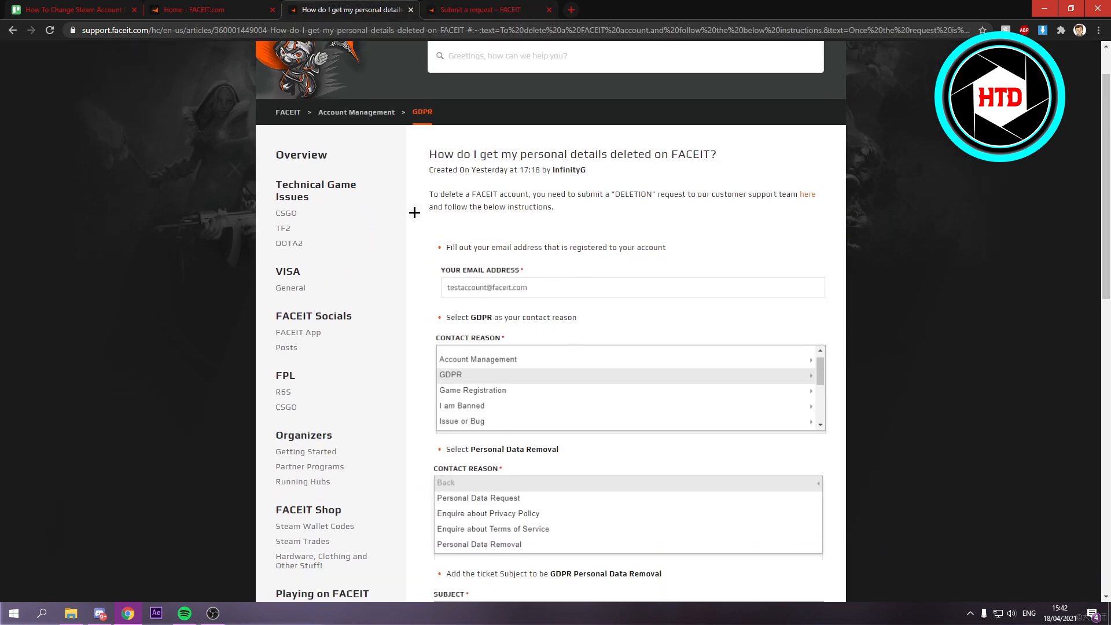
{"action": "mouse_move", "coordinate": [480, 268]}
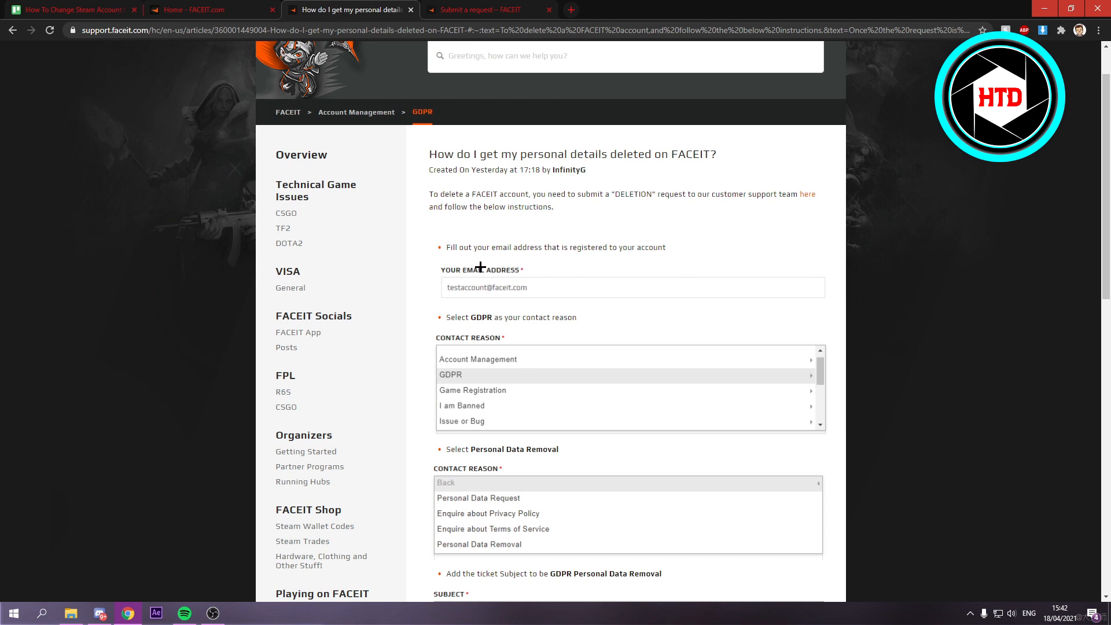
{"action": "left_click", "coordinate": [474, 9]}
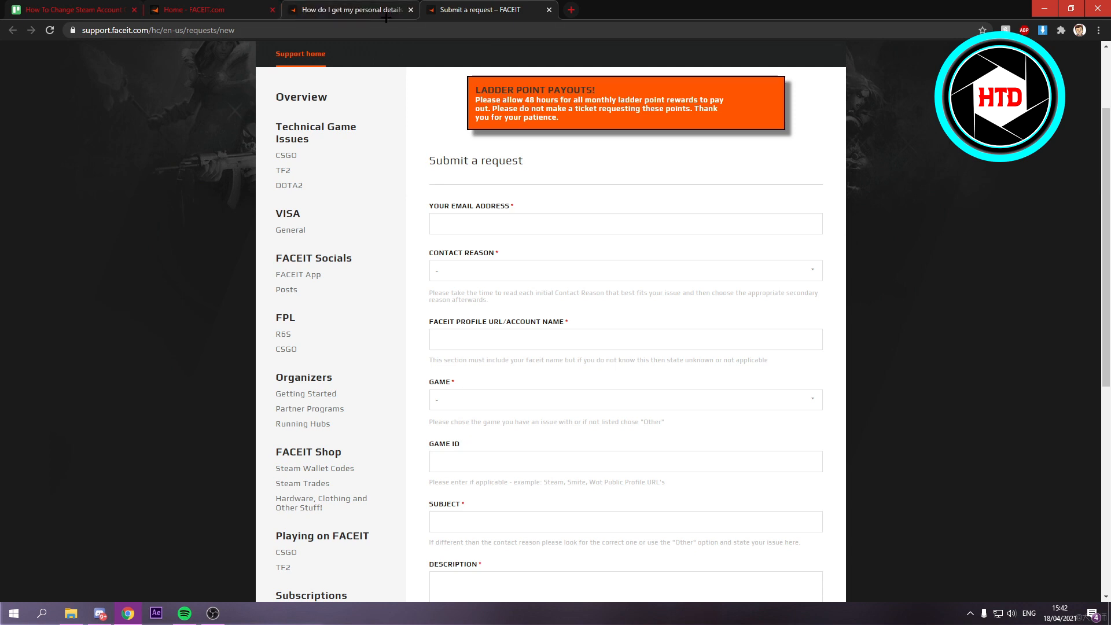
{"action": "left_click", "coordinate": [348, 10]}
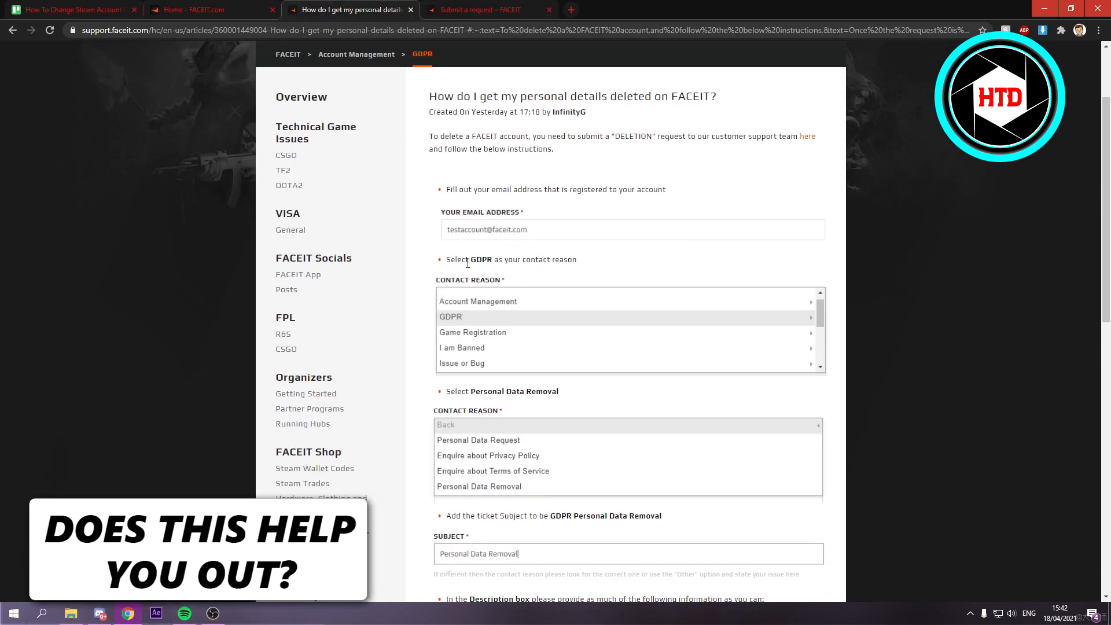
{"action": "scroll", "scroll_direction": "down", "scroll_amount": 3}
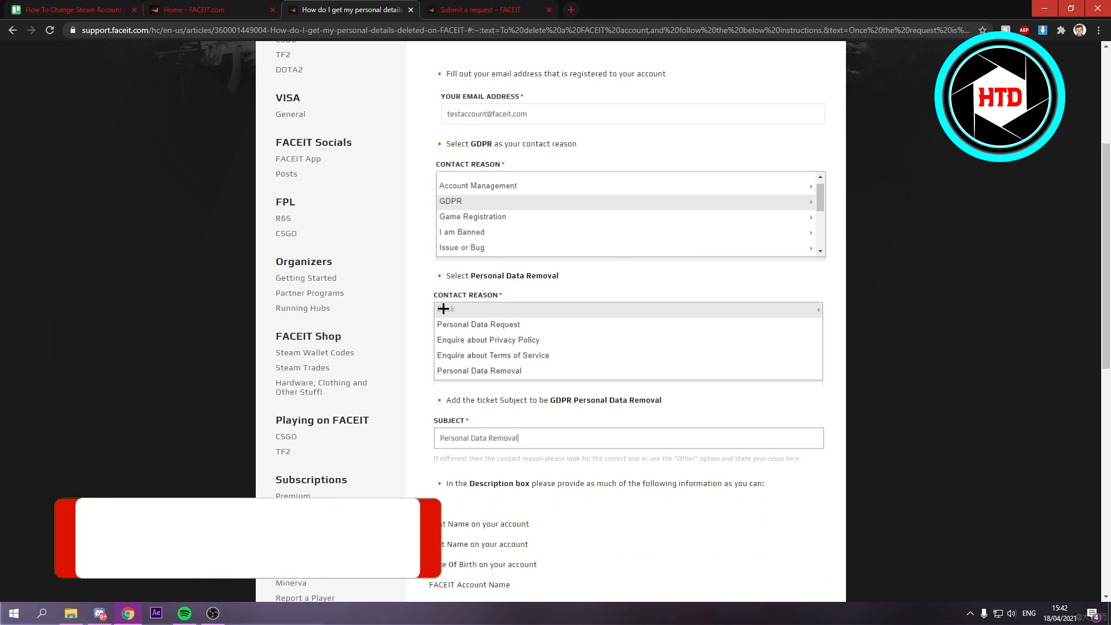
{"action": "scroll", "scroll_direction": "down", "scroll_amount": 3}
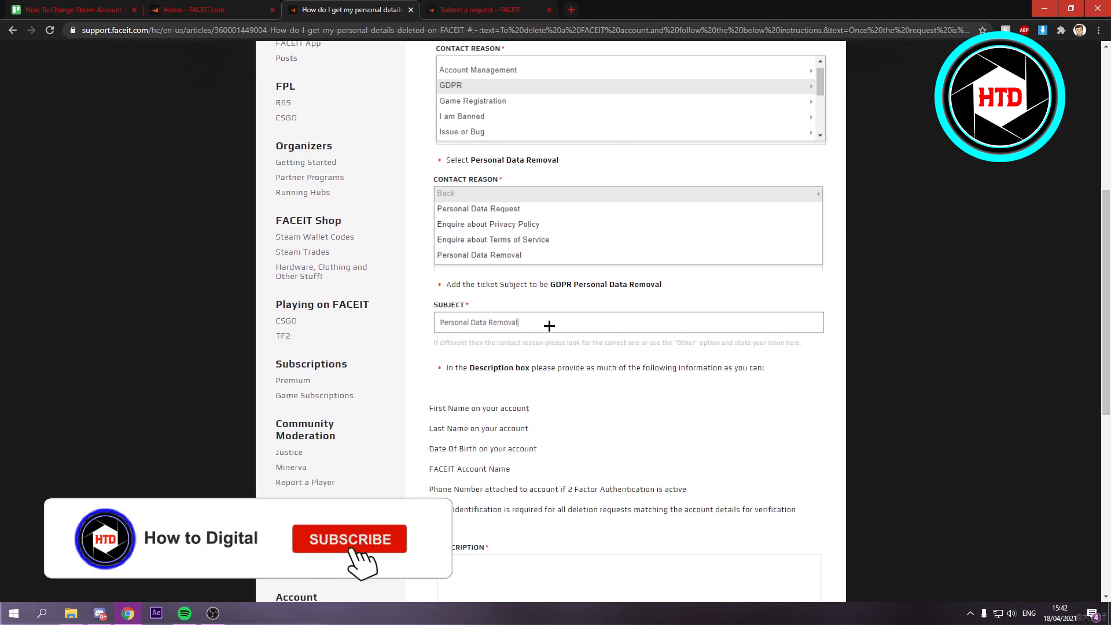
{"action": "scroll", "scroll_direction": "down", "scroll_amount": 3}
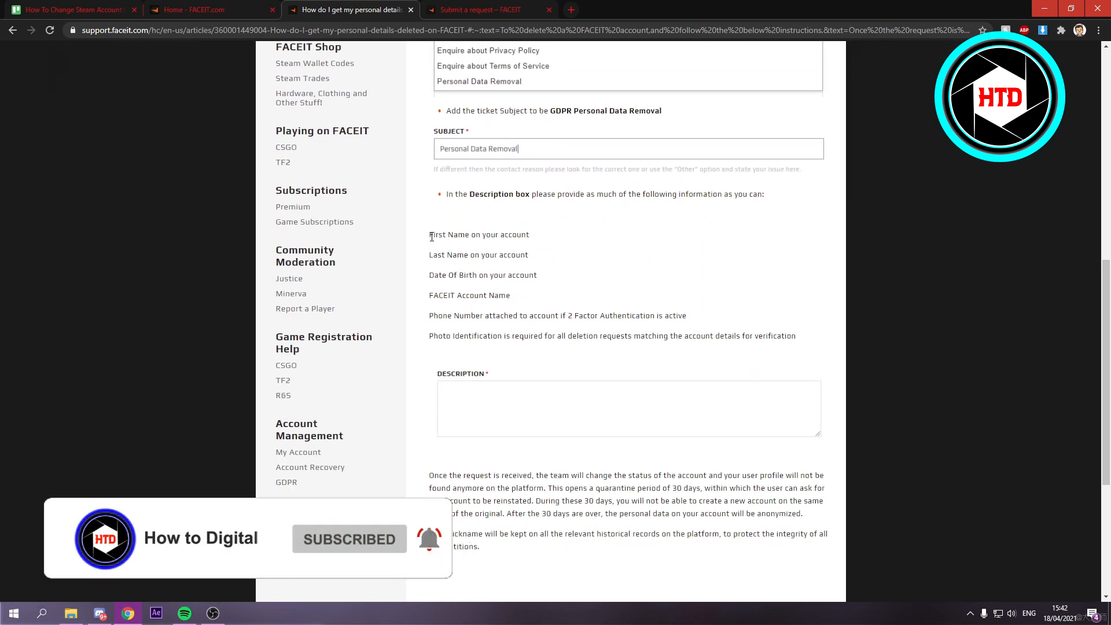
{"action": "double_click", "coordinate": [478, 255]}
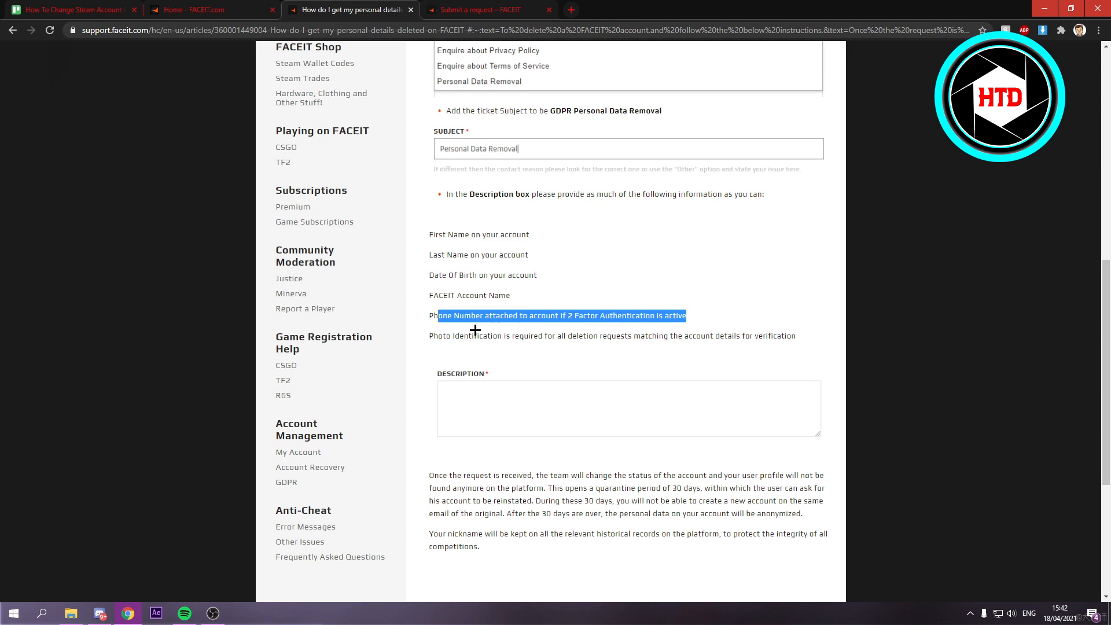
Return to the blank Submit a request form and scroll toward its Submit button
{"action": "scroll", "scroll_direction": "down", "scroll_amount": 3}
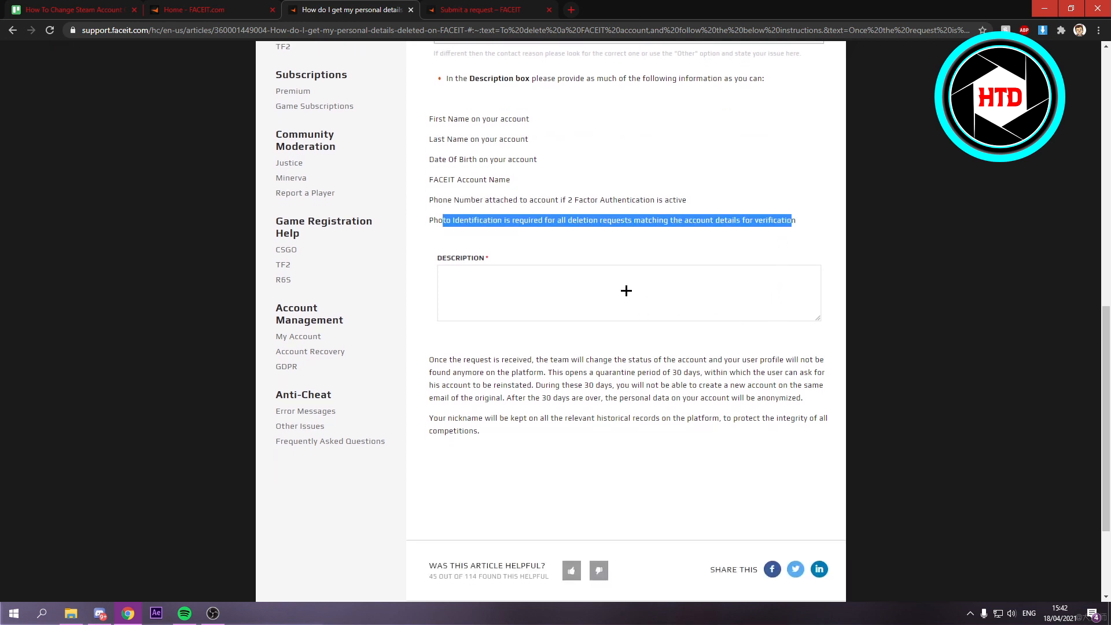
{"action": "left_click", "coordinate": [482, 10]}
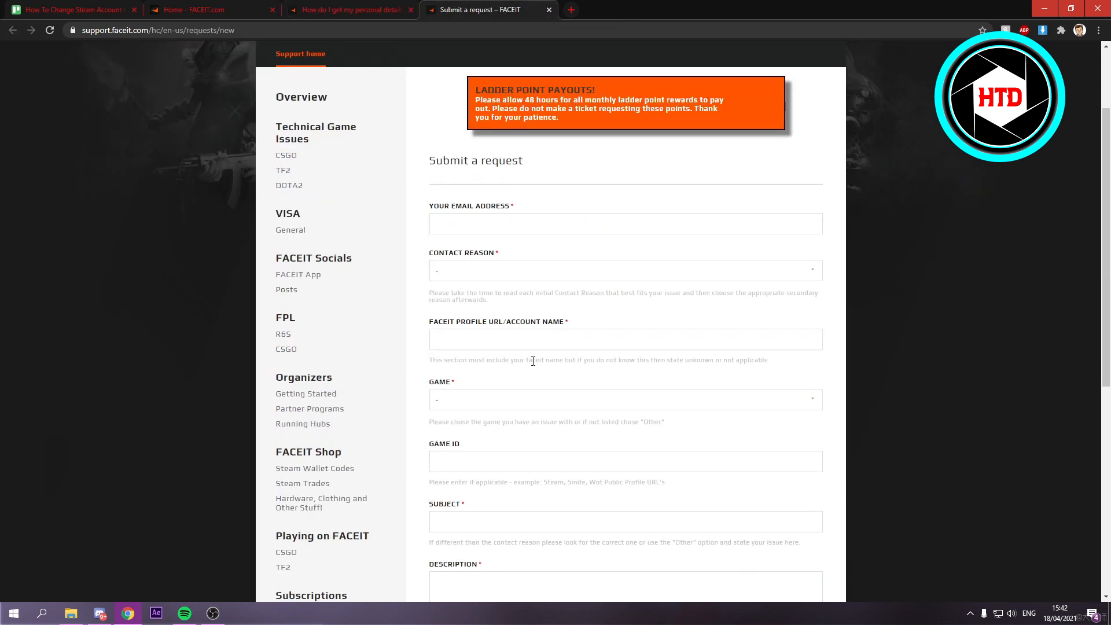
{"action": "scroll", "scroll_direction": "down", "scroll_amount": 3}
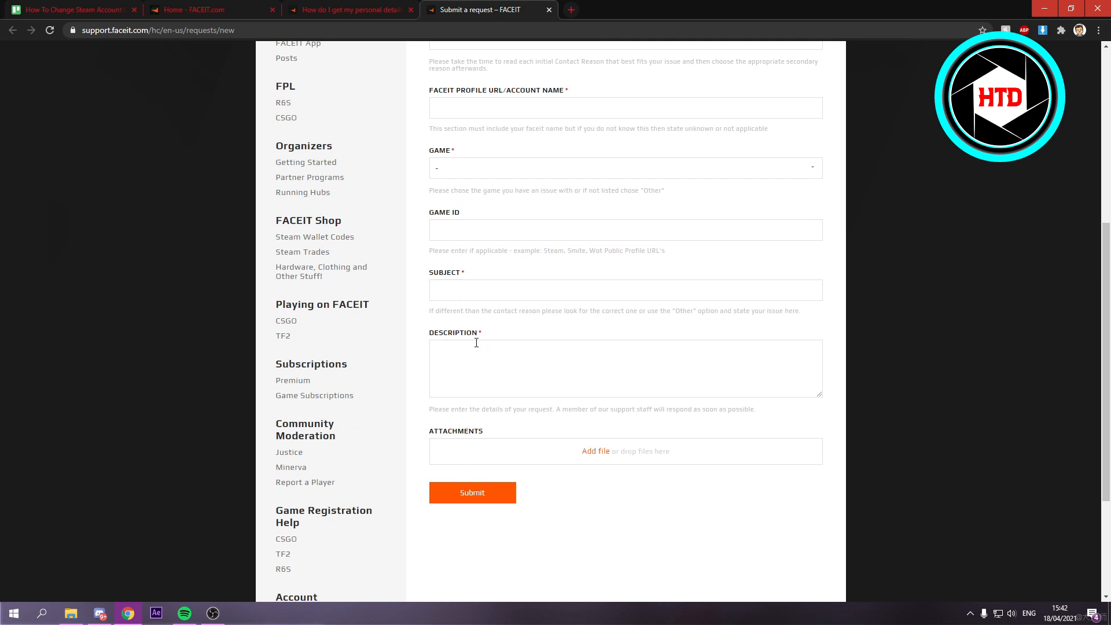